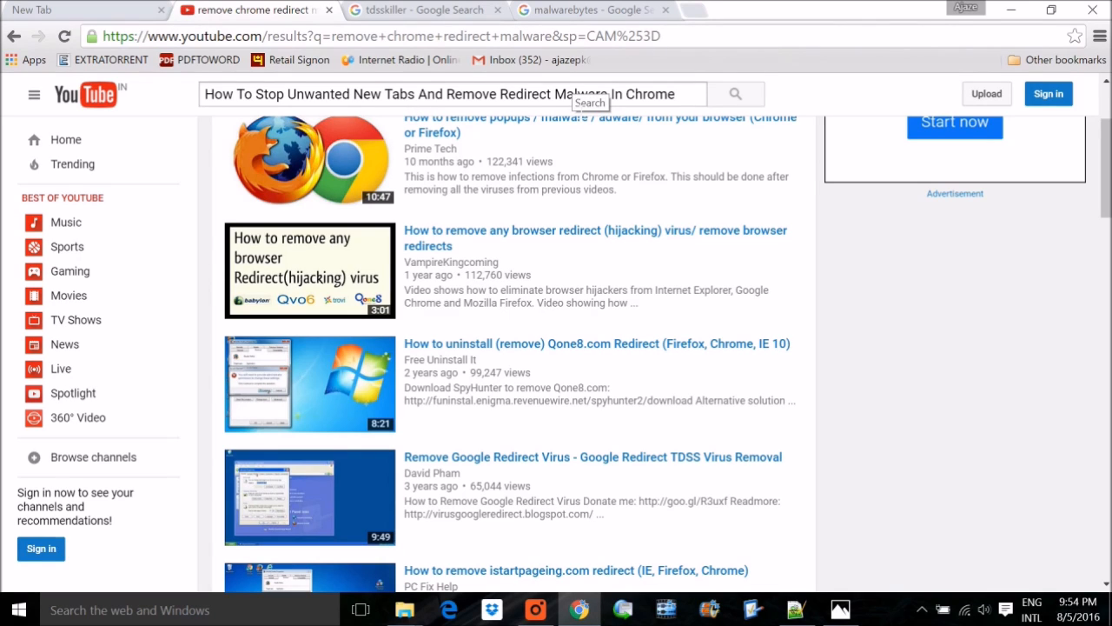
{"action": "mouse_move", "coordinate": [647, 235]}
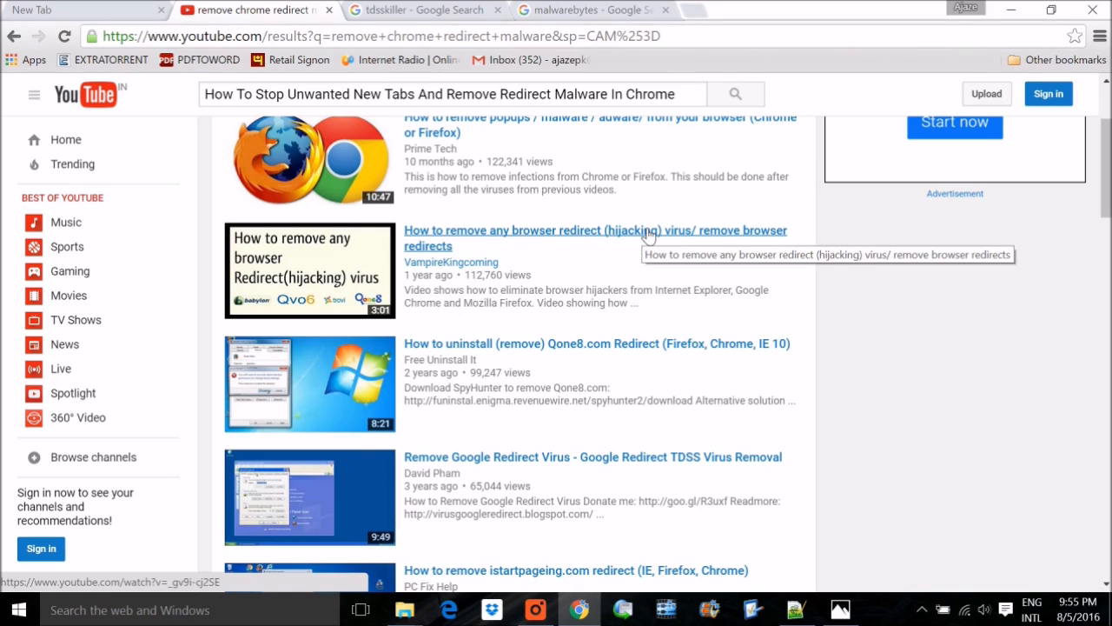
{"action": "mouse_move", "coordinate": [605, 276]}
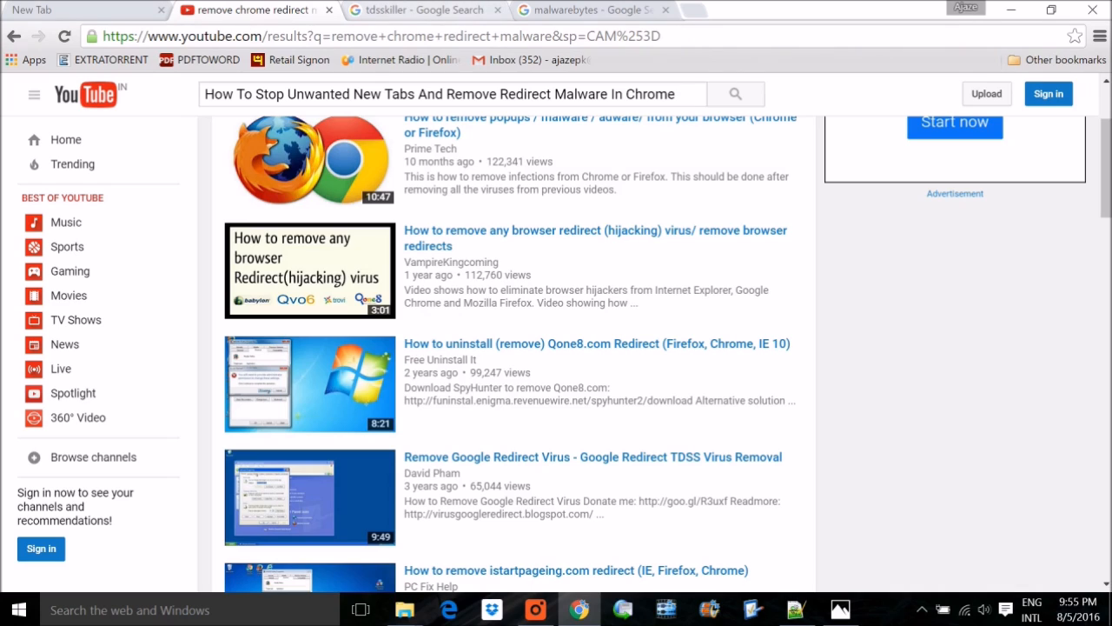
{"action": "mouse_move", "coordinate": [678, 153]}
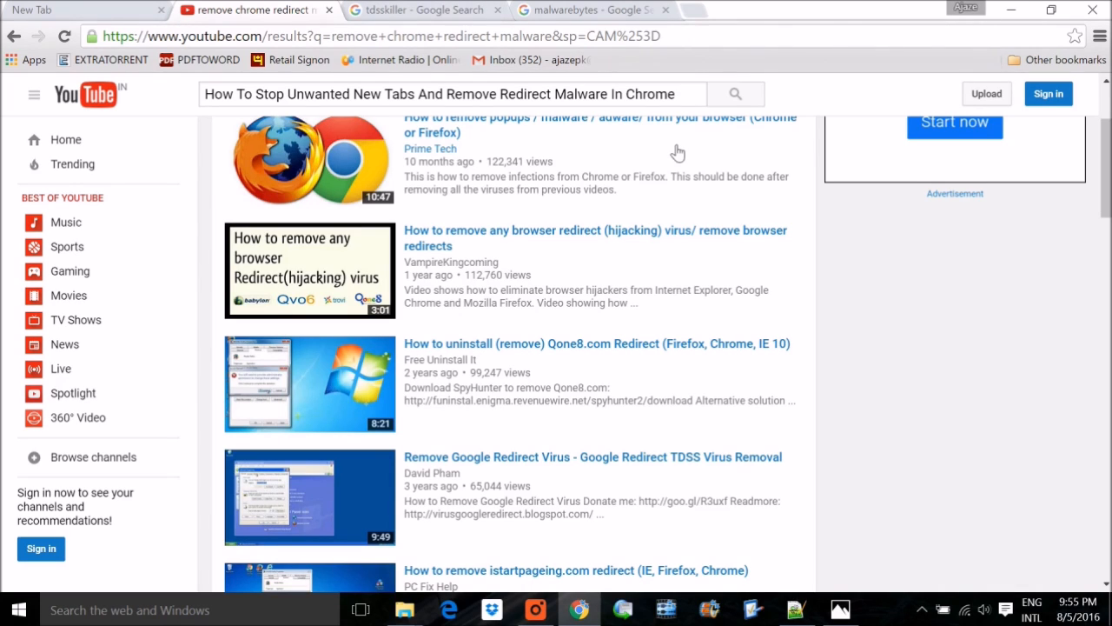
{"action": "mouse_move", "coordinate": [595, 157]}
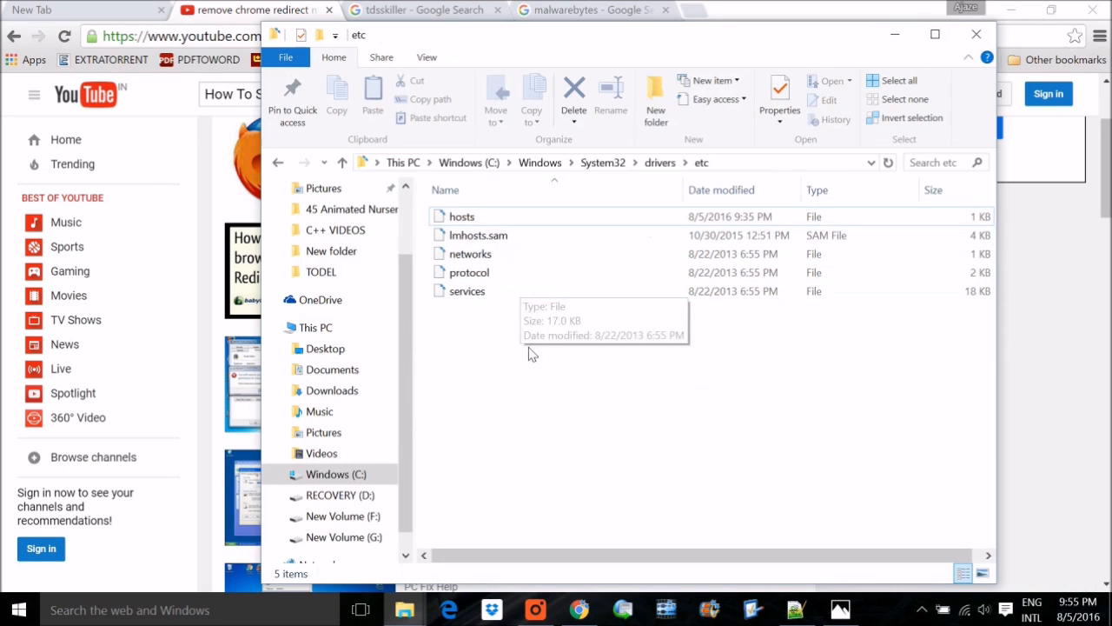
Step: Open the hosts file in C:\Windows\System32\drivers\etc with Notepad++ via its context menu
{"action": "left_click", "coordinate": [463, 215]}
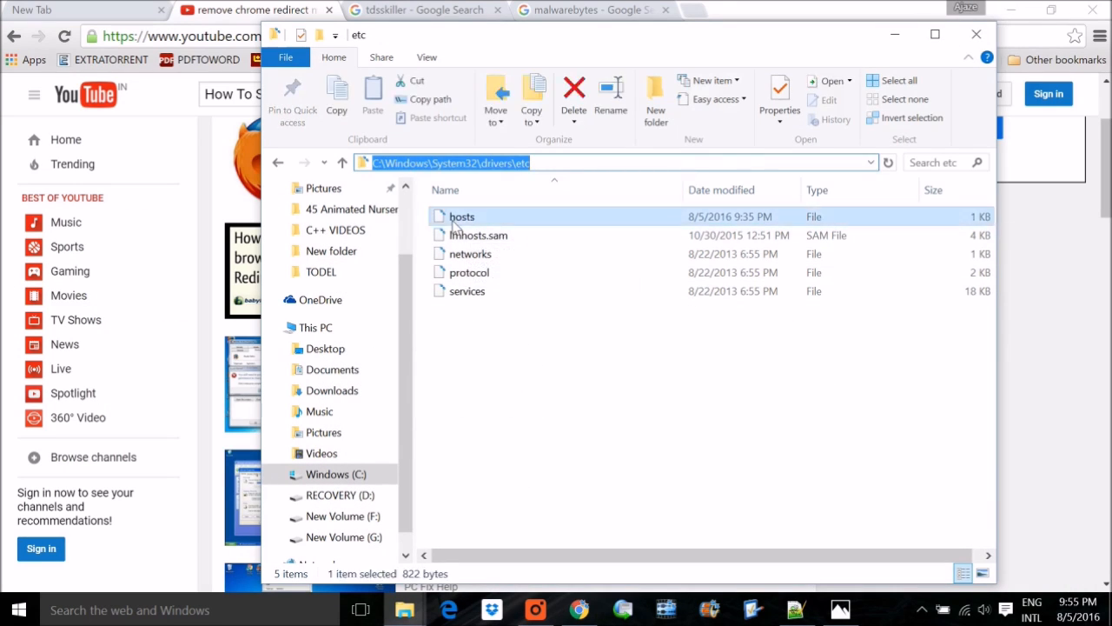
{"action": "right_click", "coordinate": [463, 215]}
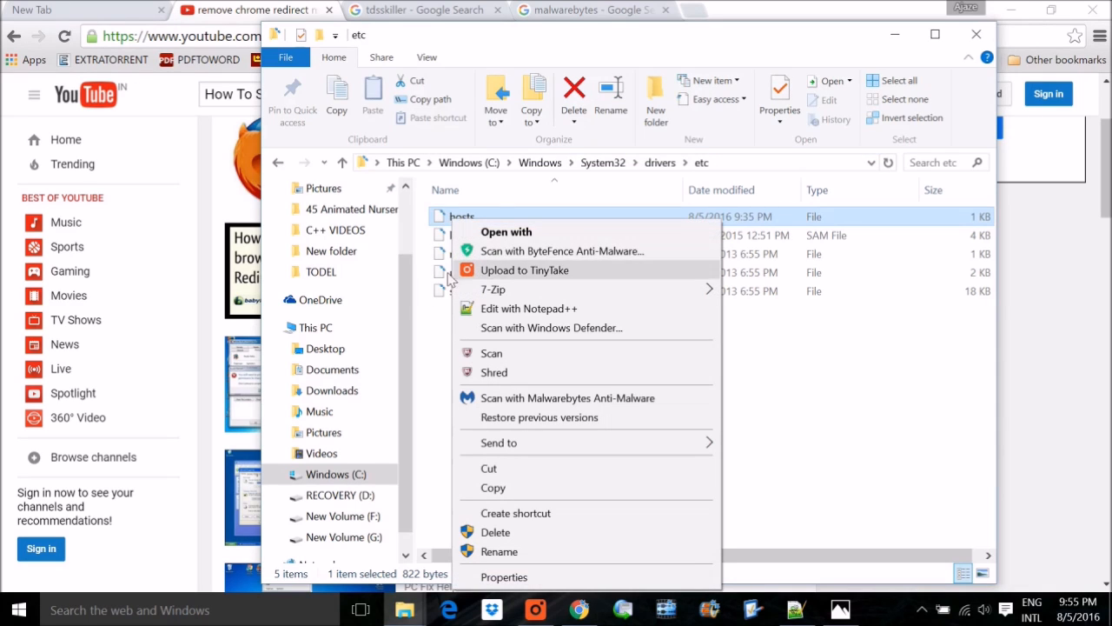
{"action": "mouse_move", "coordinate": [539, 278]}
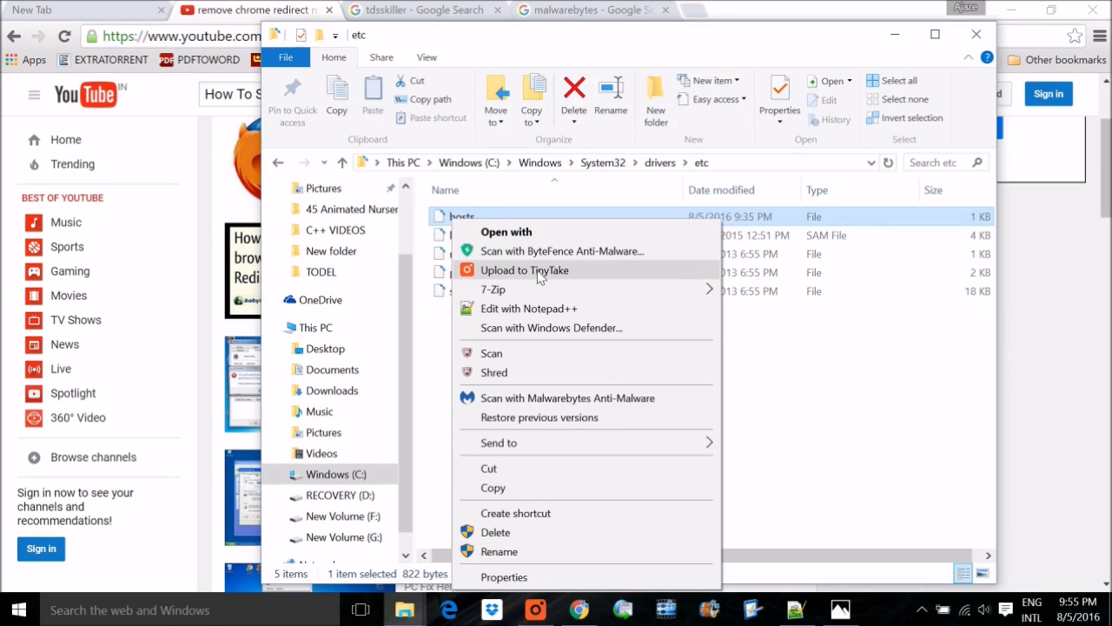
{"action": "left_click", "coordinate": [529, 308]}
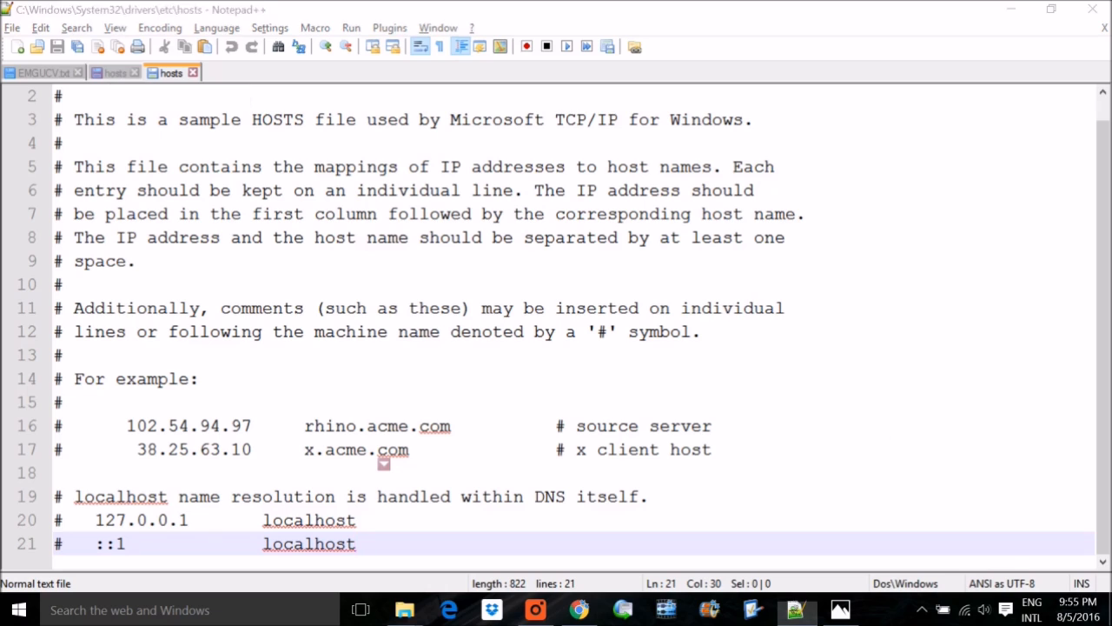
Step: View the desktop hosts file in Notepad++ and select the coduit.com and sweetkar.com redirect block
{"action": "right_click", "coordinate": [296, 470]}
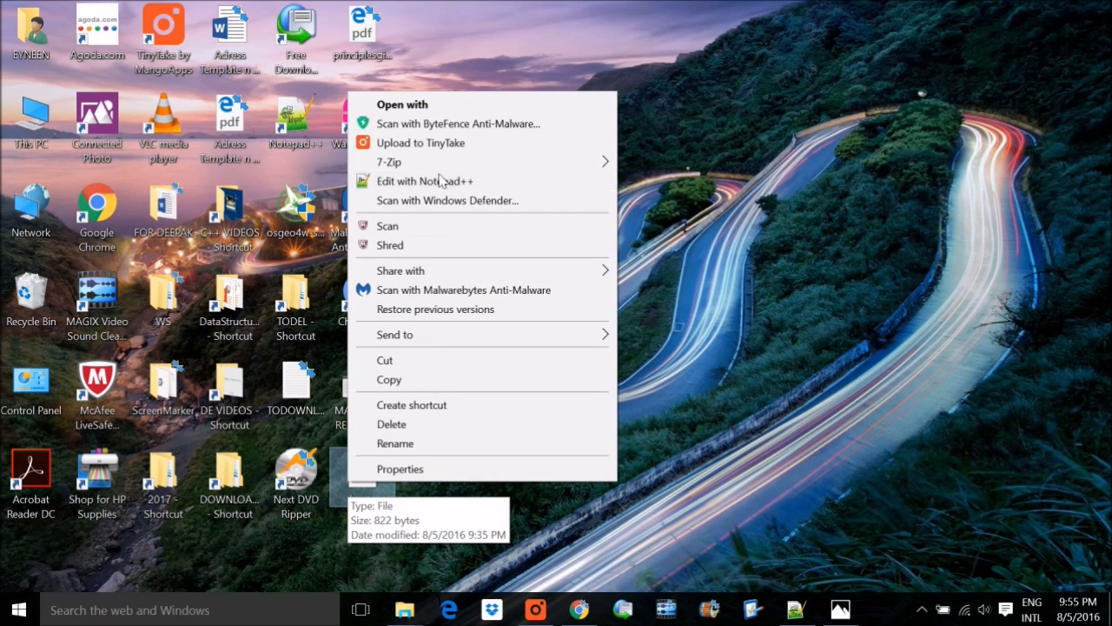
{"action": "left_click", "coordinate": [424, 181]}
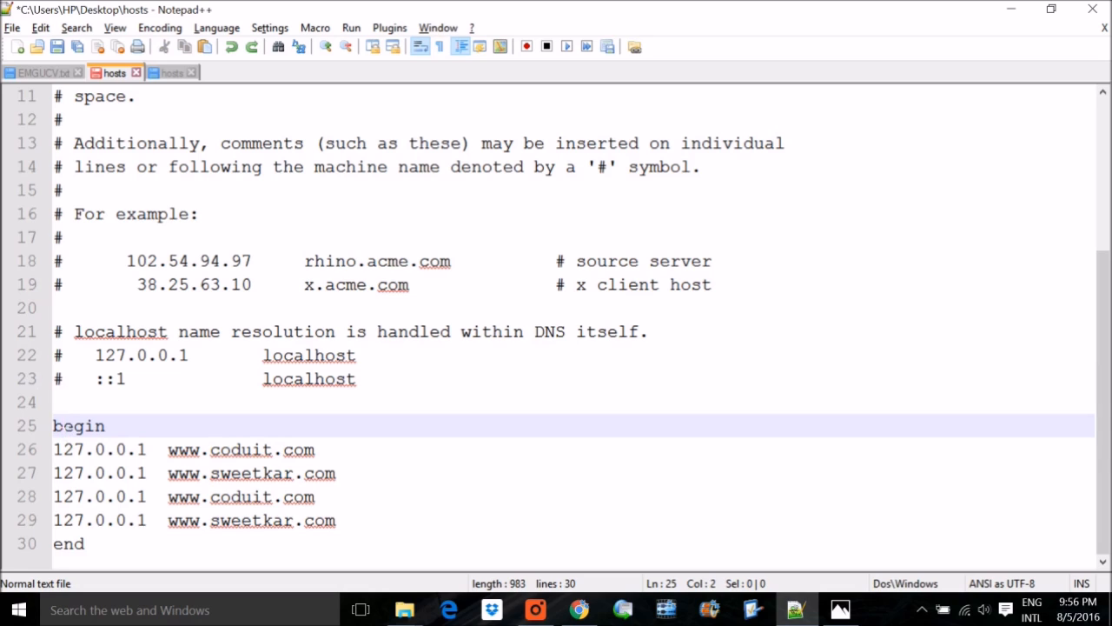
{"action": "left_click_drag", "start_coordinate": [52, 426], "coordinate": [86, 542]}
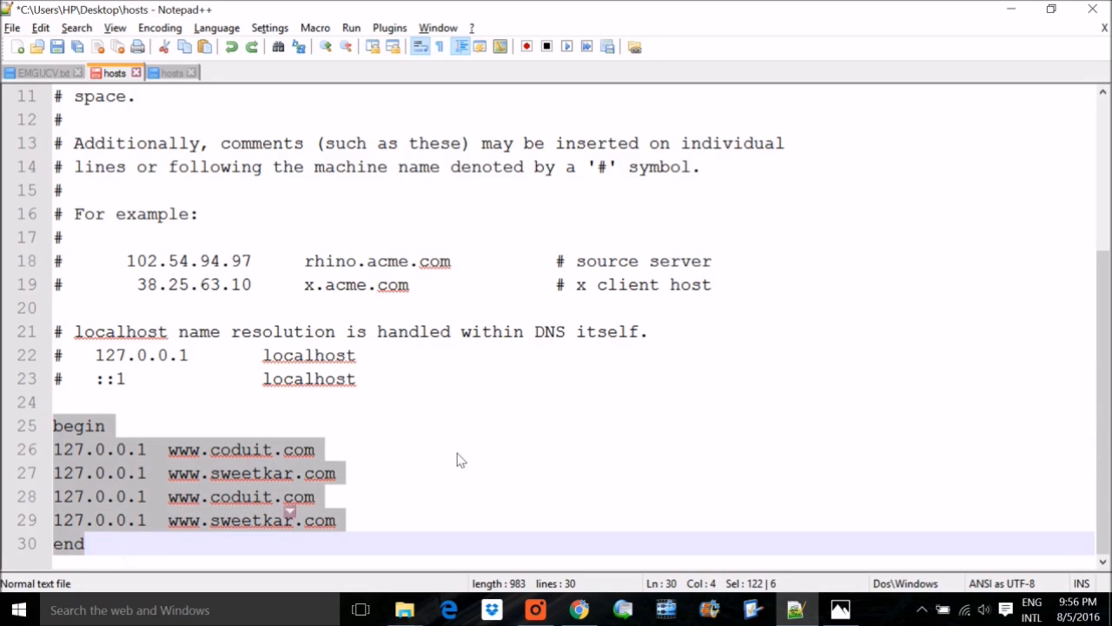
{"action": "left_click", "coordinate": [313, 449]}
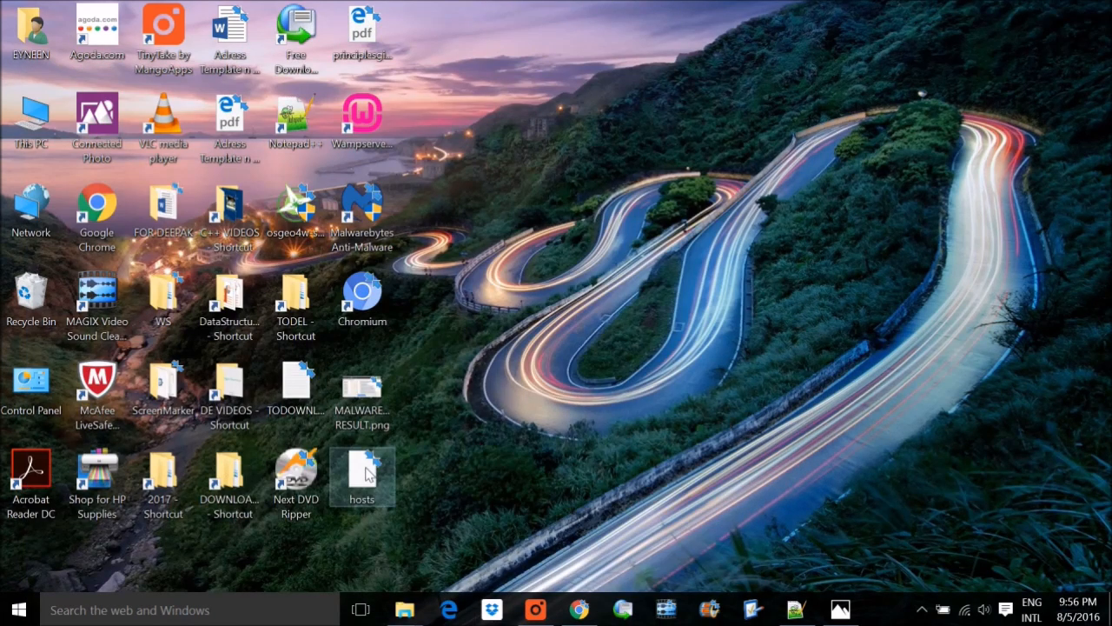
Step: Select the hosts file in the etc folder again, then switch back to the YouTube results in Chrome
{"action": "right_click", "coordinate": [362, 477]}
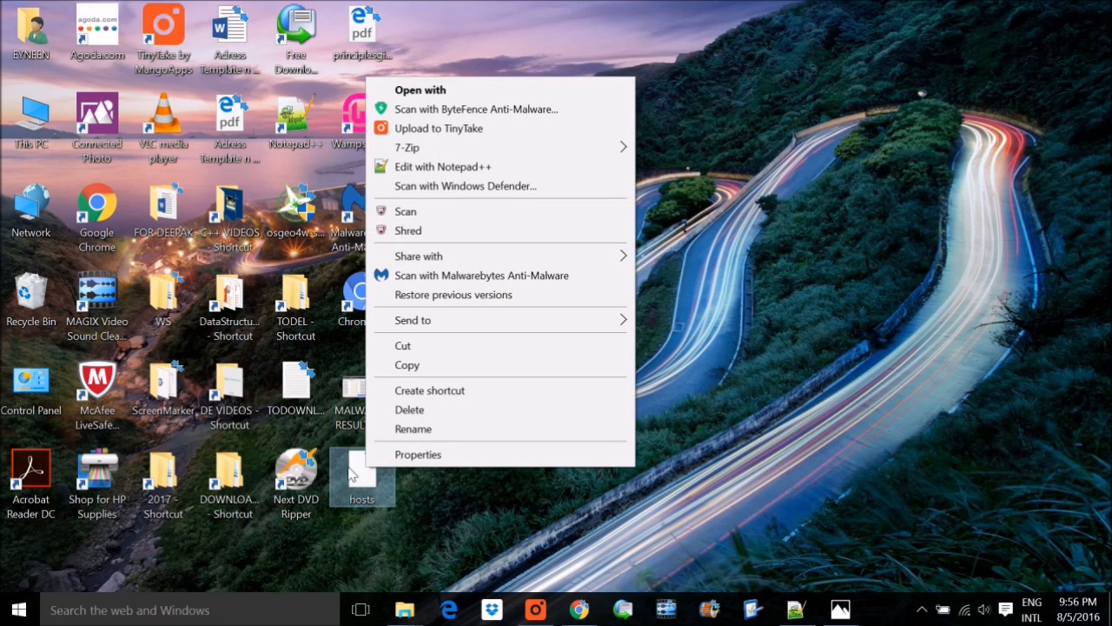
{"action": "mouse_move", "coordinate": [369, 487]}
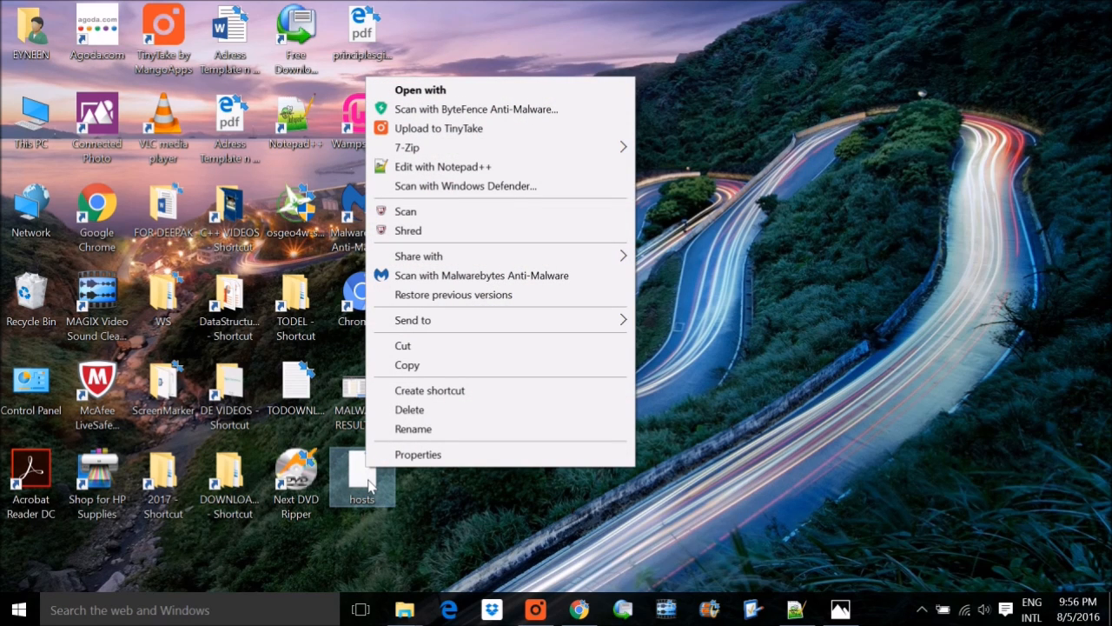
{"action": "mouse_move", "coordinate": [428, 386]}
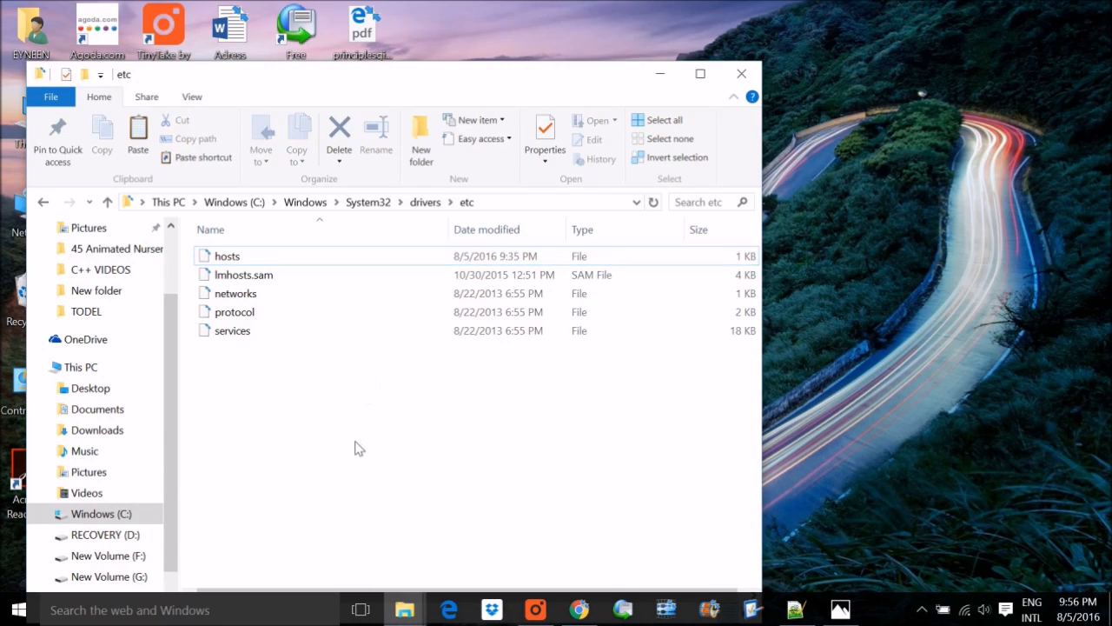
{"action": "left_click", "coordinate": [226, 255]}
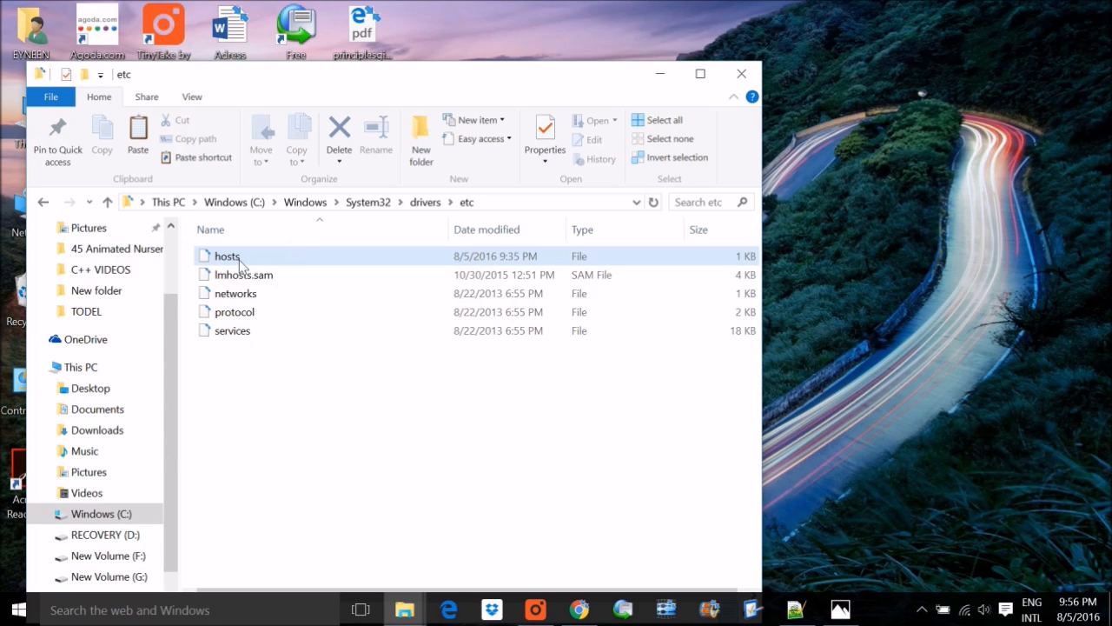
{"action": "mouse_move", "coordinate": [226, 256]}
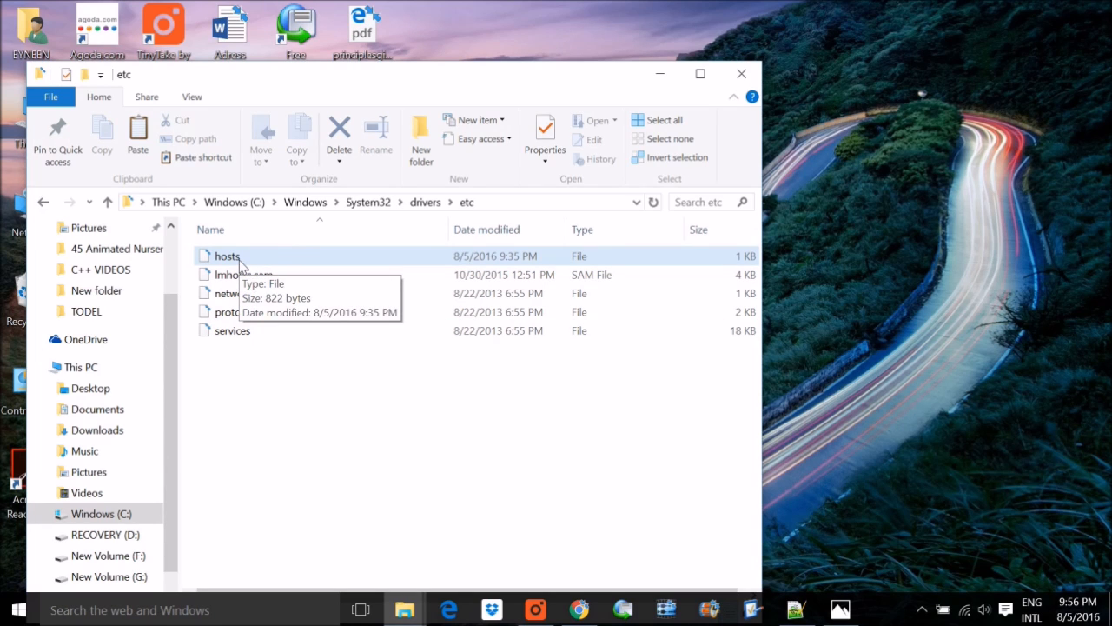
{"action": "mouse_move", "coordinate": [522, 172]}
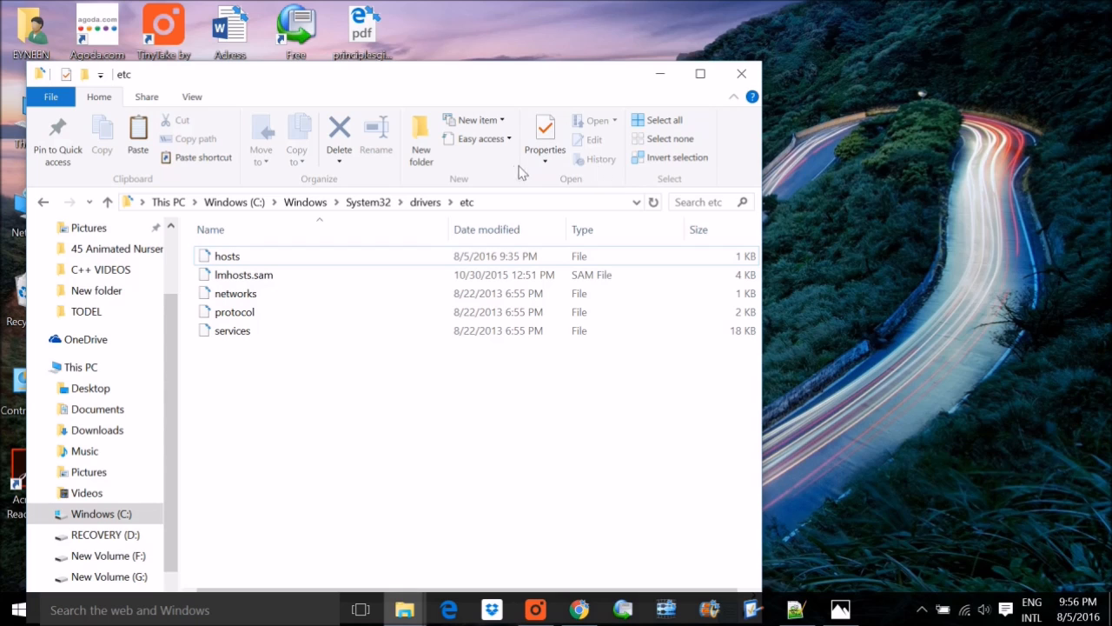
{"action": "left_click", "coordinate": [228, 255]}
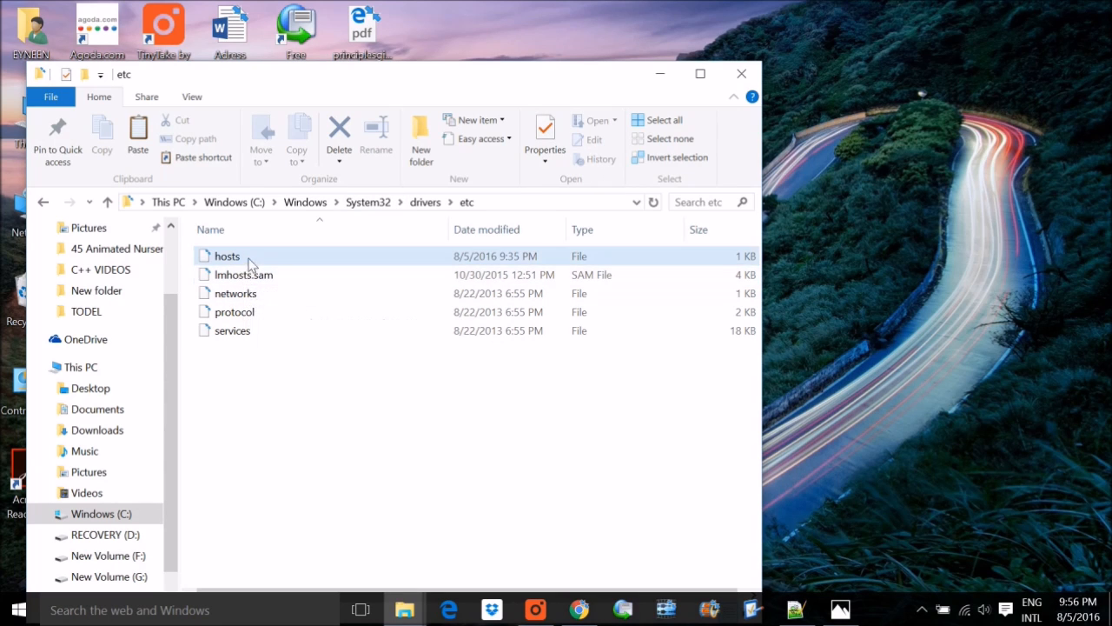
{"action": "mouse_move", "coordinate": [252, 261]}
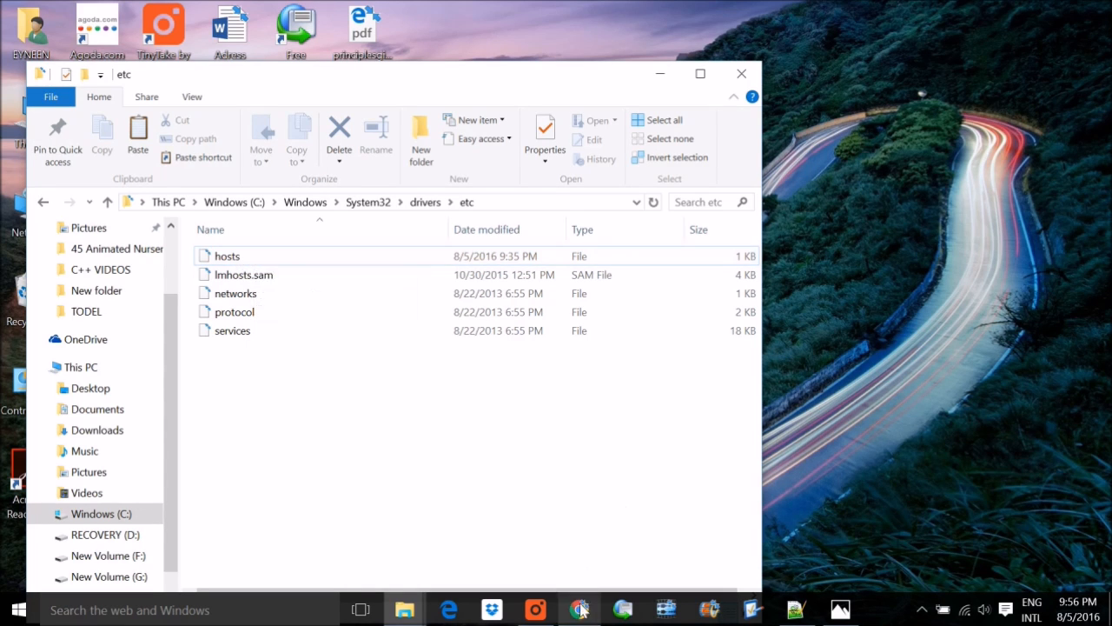
{"action": "left_click", "coordinate": [577, 609]}
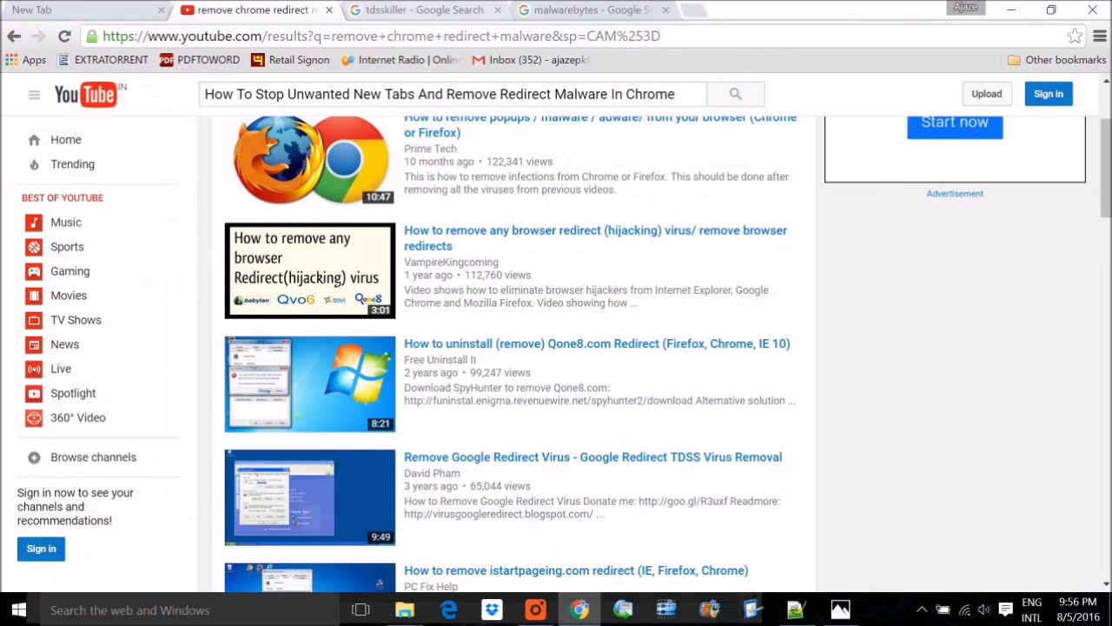
Step: Switch to the Chrome tab with the Google results for tdsskiller
{"action": "left_click", "coordinate": [426, 11]}
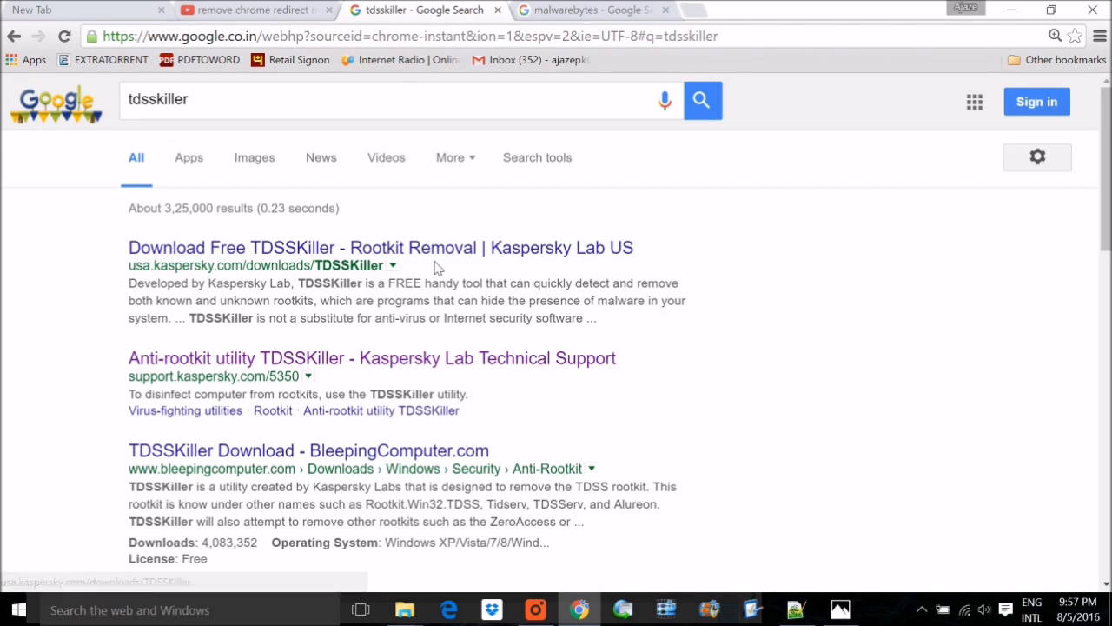
{"action": "mouse_move", "coordinate": [518, 252]}
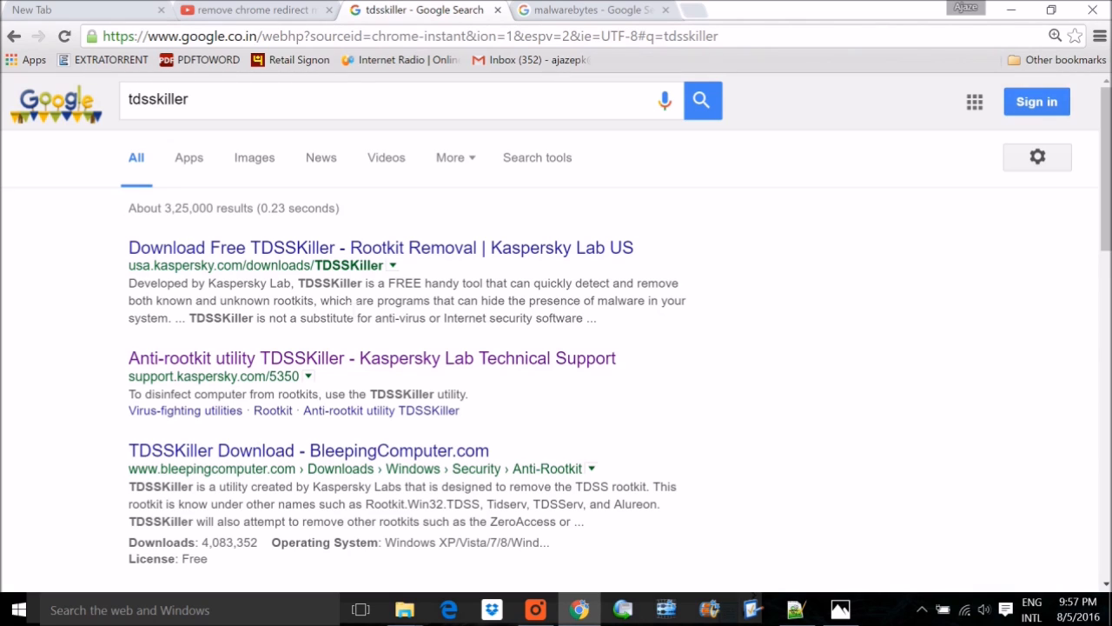
{"action": "mouse_move", "coordinate": [397, 271]}
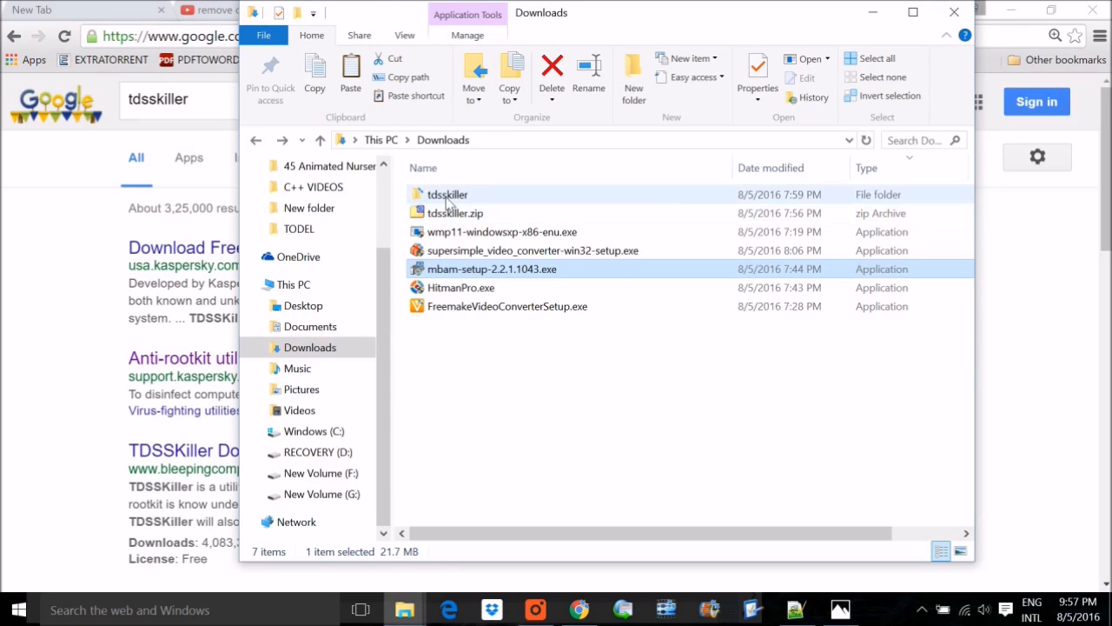
{"action": "double_click", "coordinate": [448, 195]}
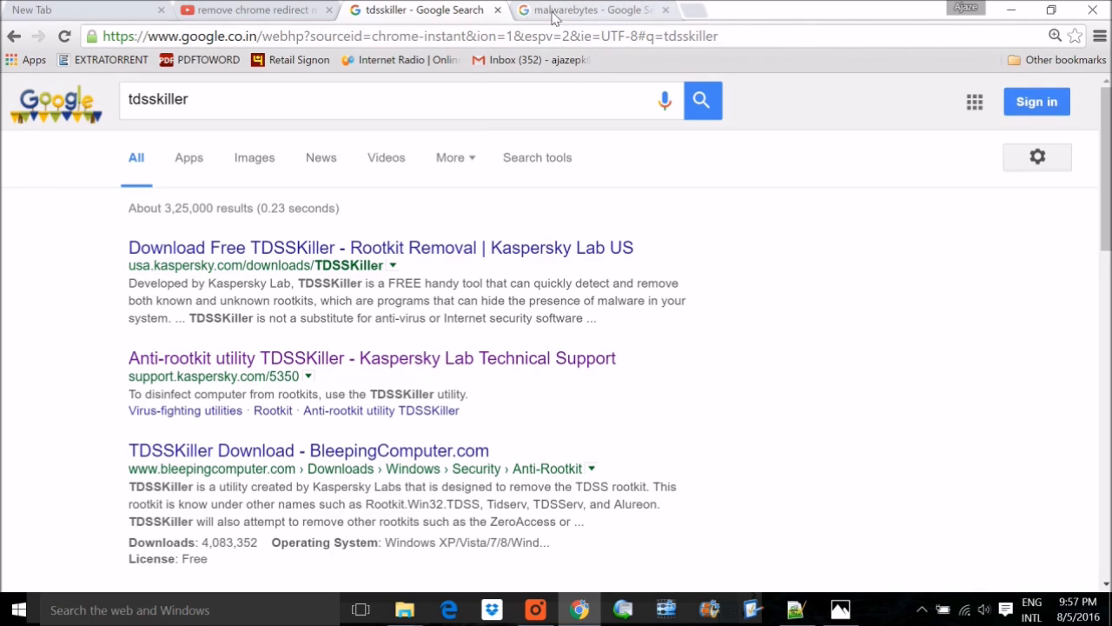
{"action": "mouse_move", "coordinate": [574, 11]}
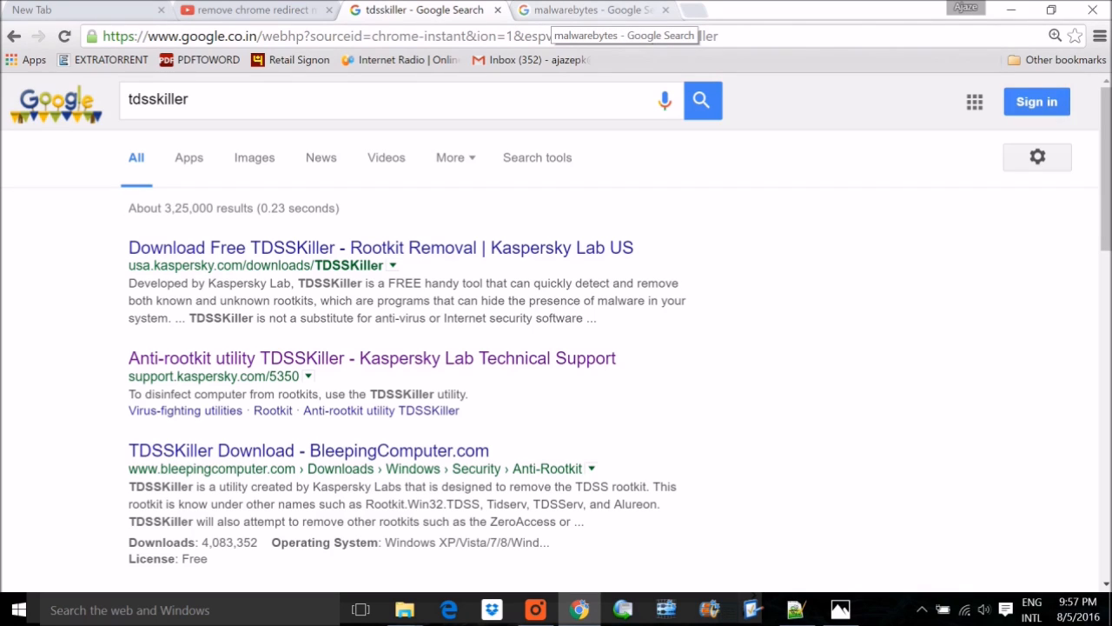
Step: Switch to the Chrome tab with the Google results for malwarebytes
{"action": "left_click", "coordinate": [591, 11]}
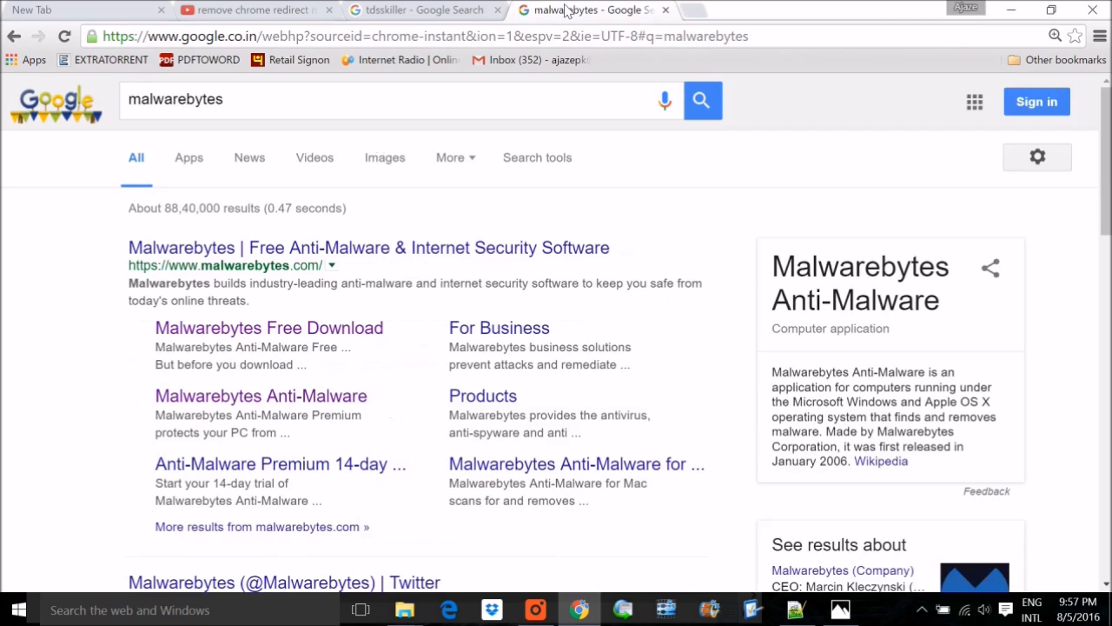
{"action": "mouse_move", "coordinate": [354, 257]}
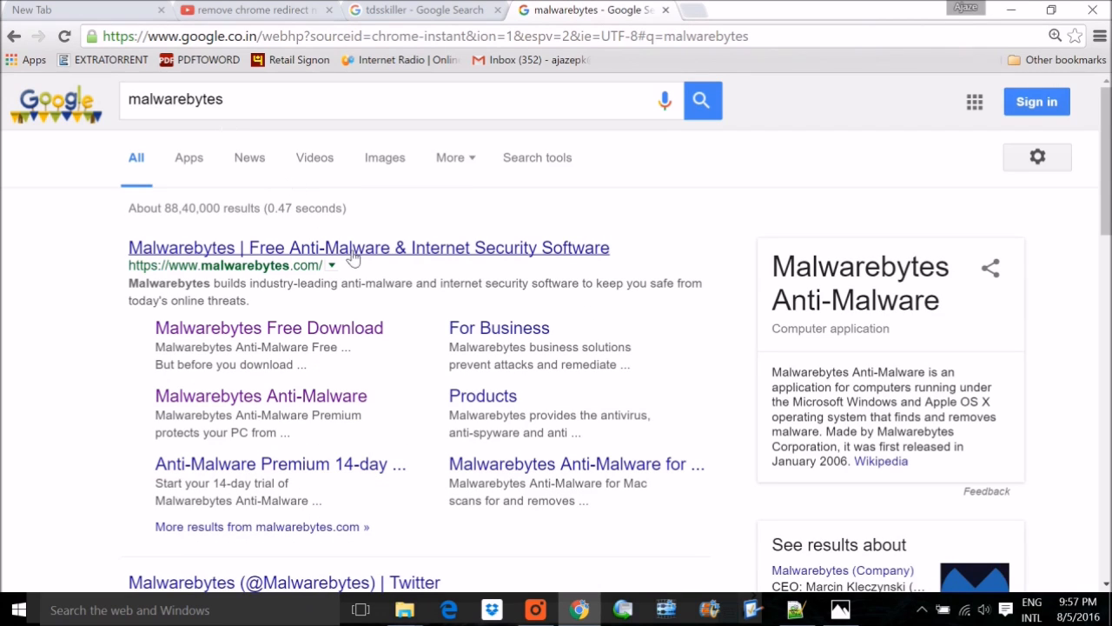
{"action": "mouse_move", "coordinate": [368, 247]}
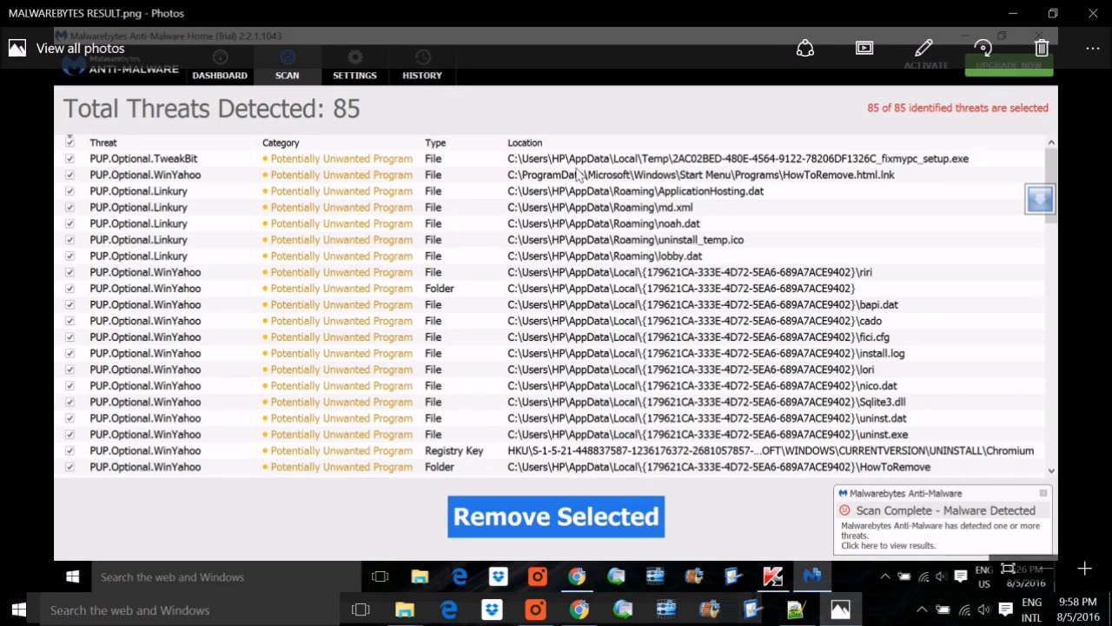
{"action": "mouse_move", "coordinate": [554, 237]}
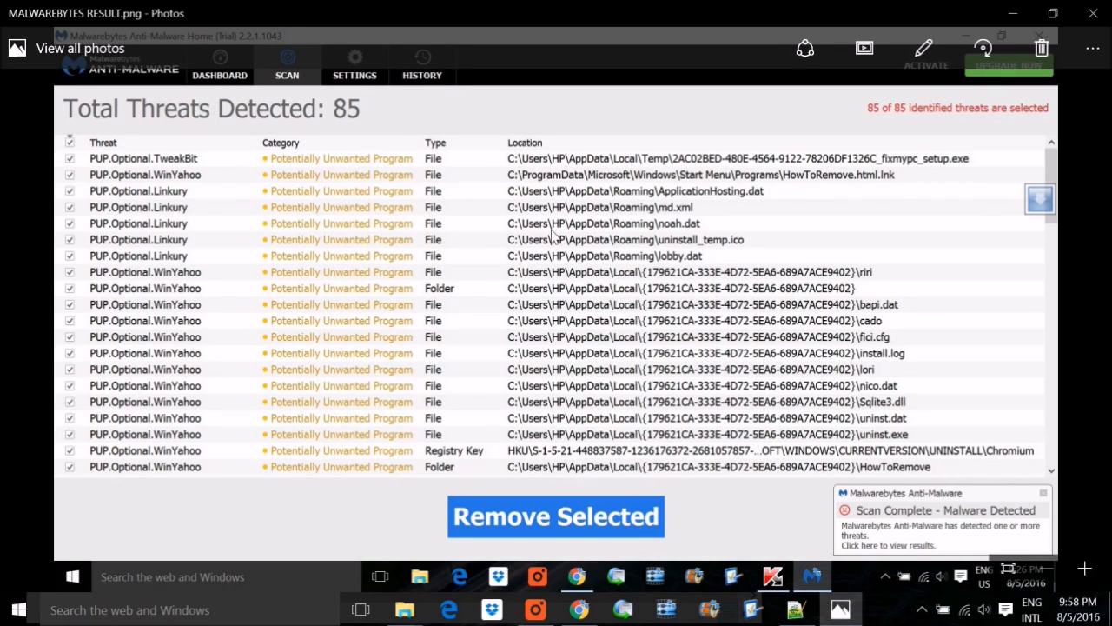
{"action": "mouse_move", "coordinate": [351, 229]}
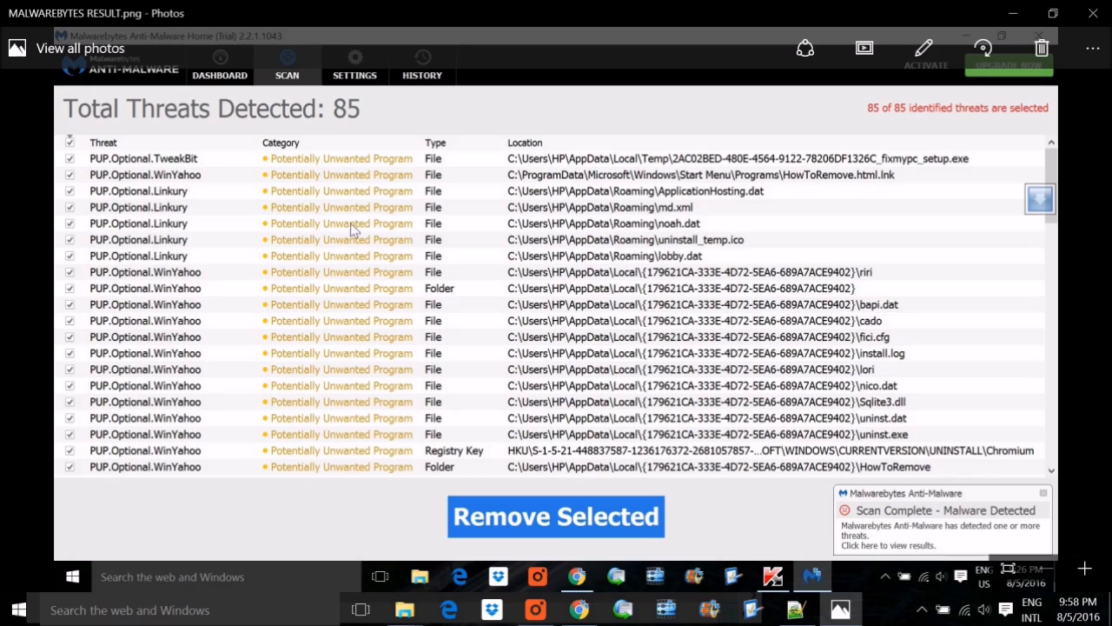
{"action": "mouse_move", "coordinate": [483, 257]}
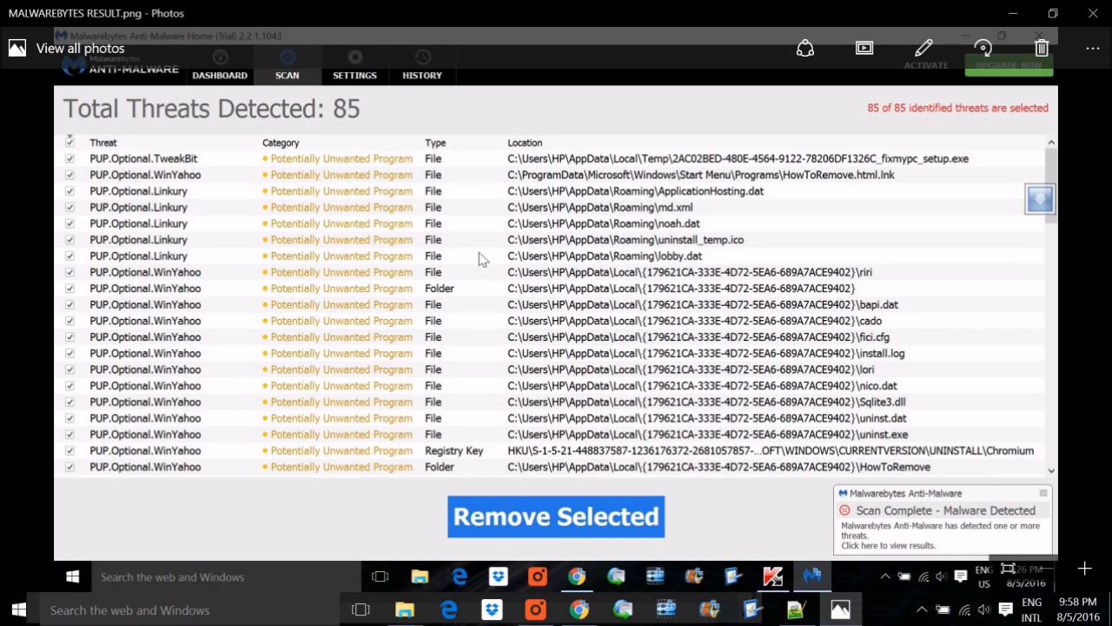
{"action": "mouse_move", "coordinate": [685, 212]}
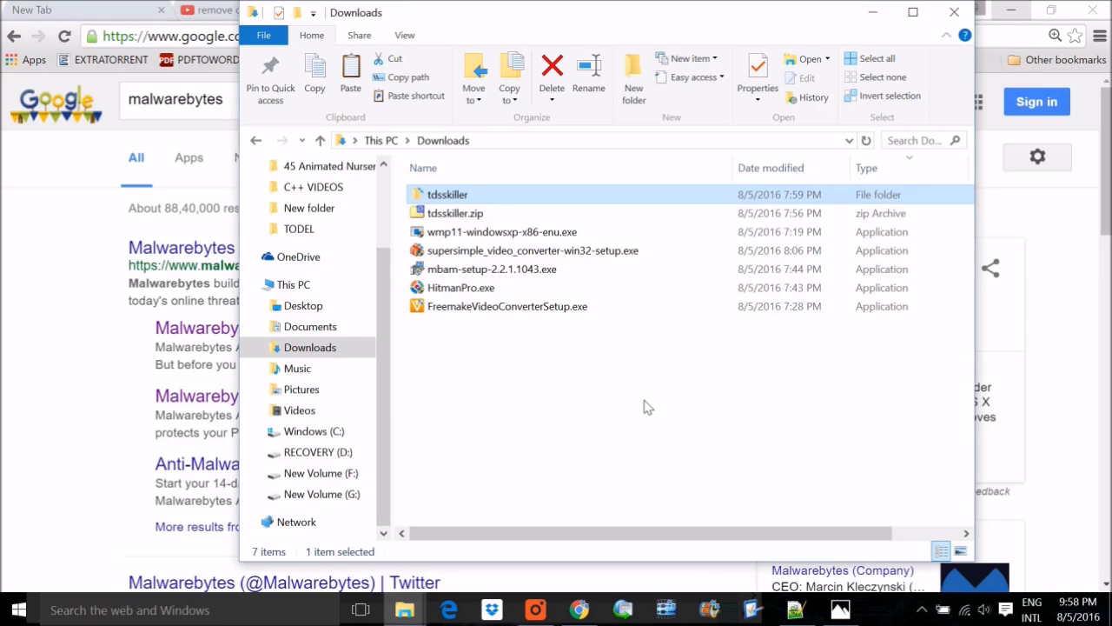
{"action": "mouse_move", "coordinate": [87, 311]}
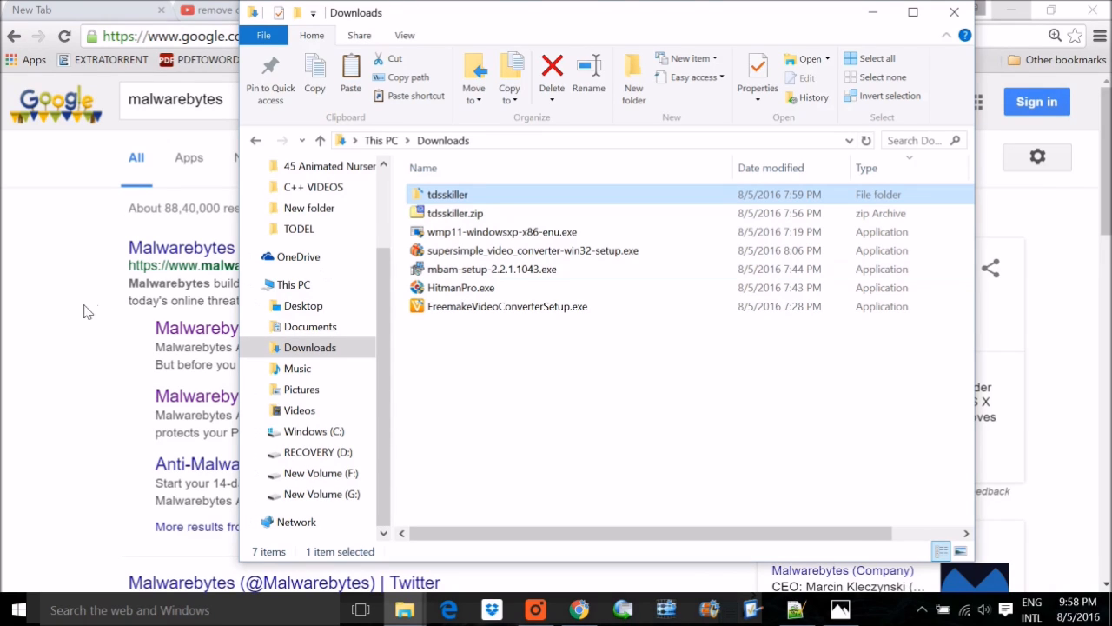
{"action": "mouse_move", "coordinate": [462, 289]}
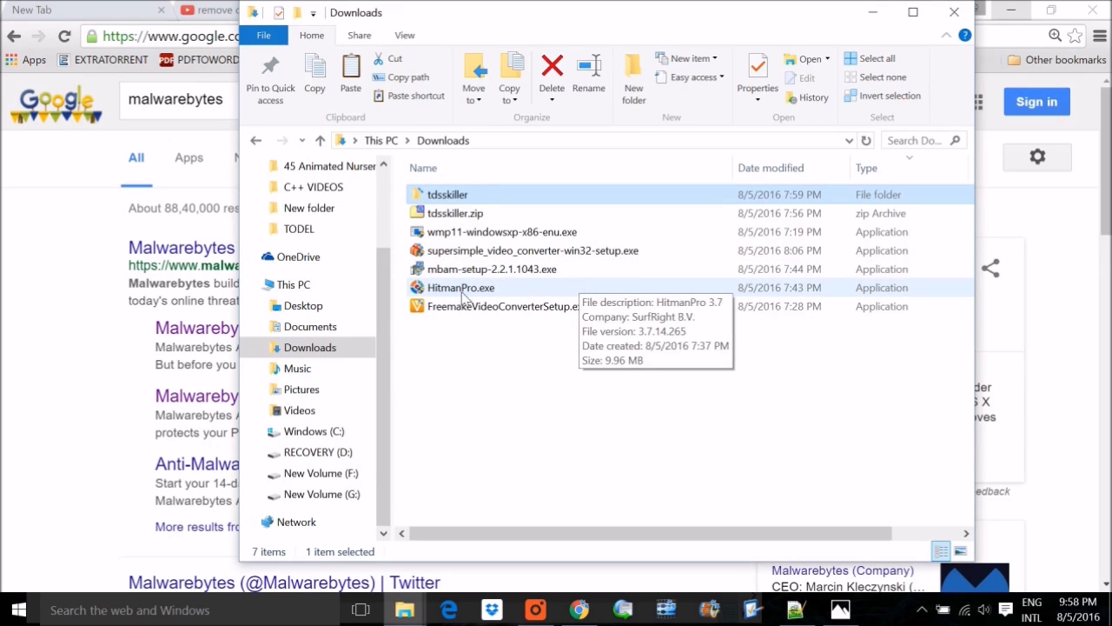
{"action": "mouse_move", "coordinate": [445, 299]}
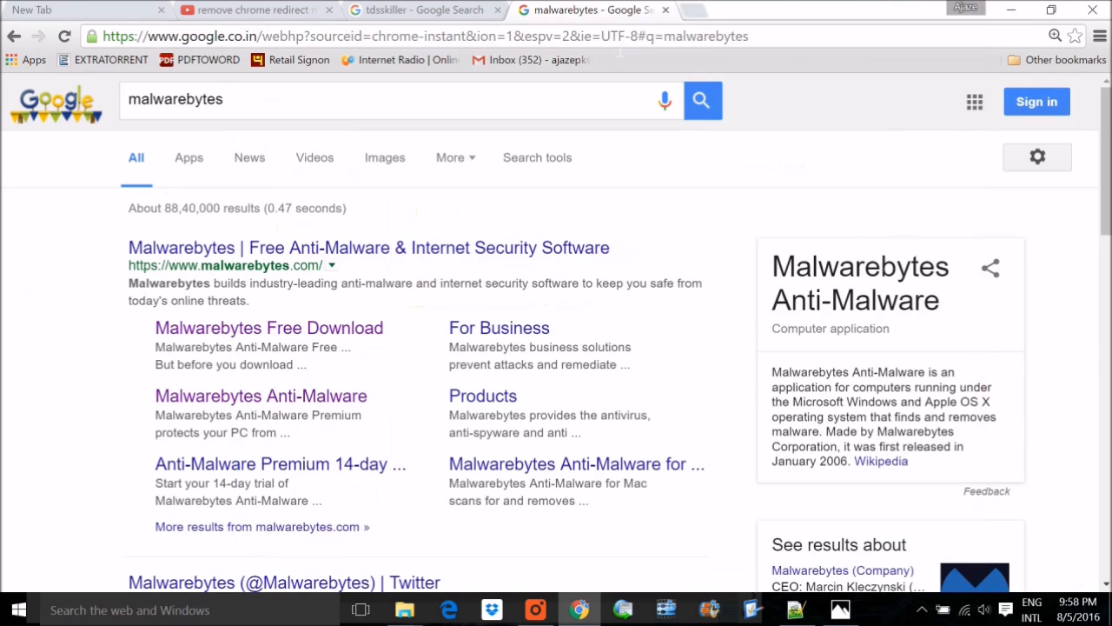
Step: Go to Chrome Settings from the menu and scroll down to the Reset settings section
{"action": "left_click", "coordinate": [1101, 35]}
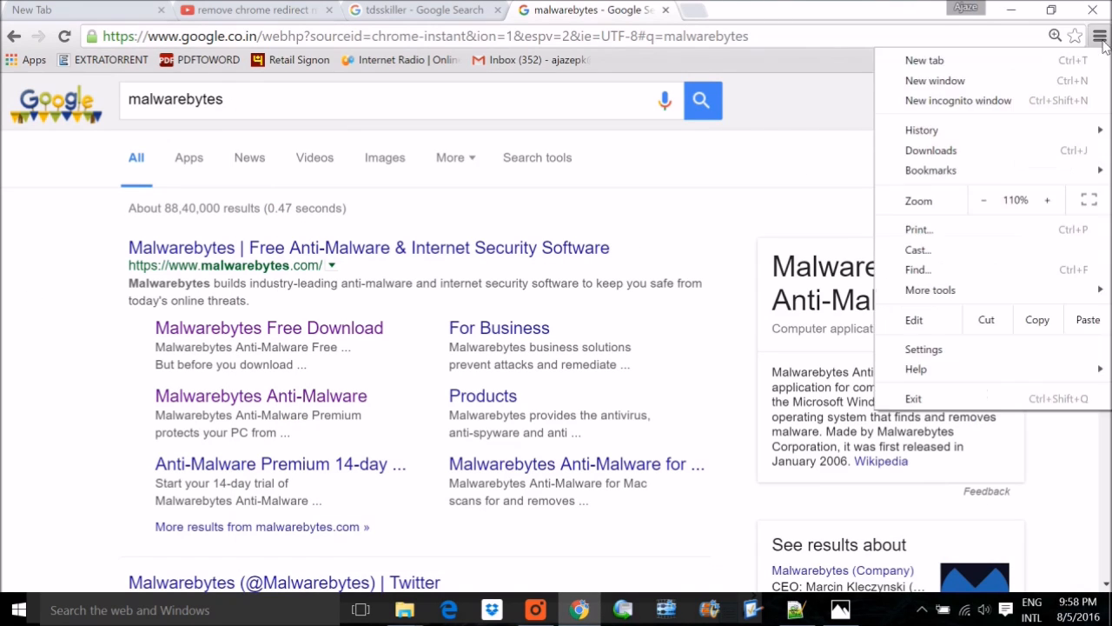
{"action": "mouse_move", "coordinate": [924, 347]}
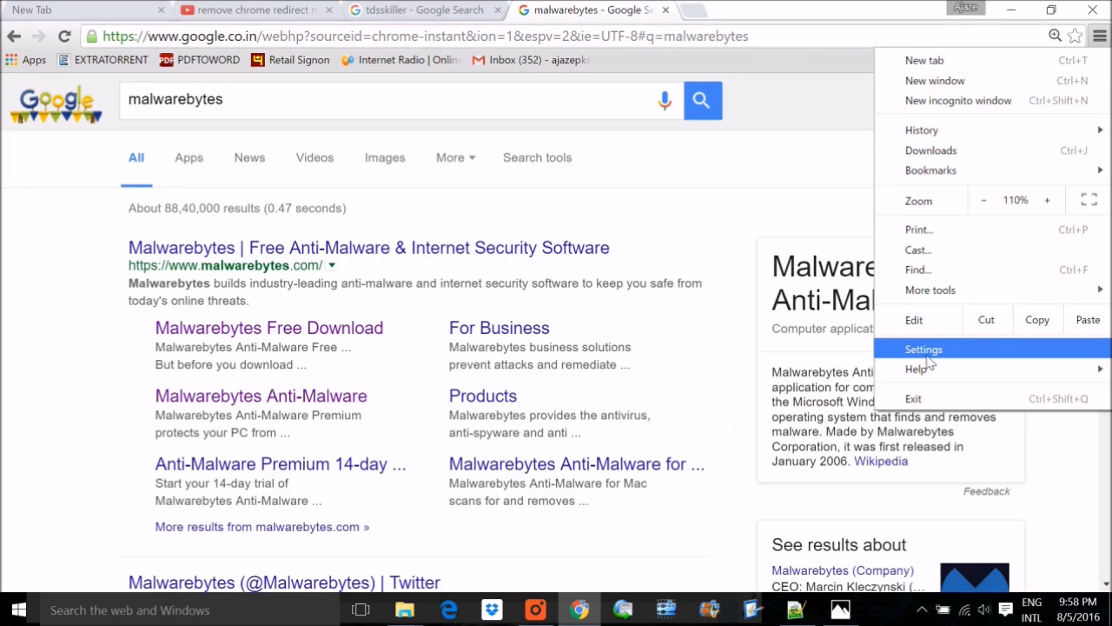
{"action": "left_click", "coordinate": [925, 348]}
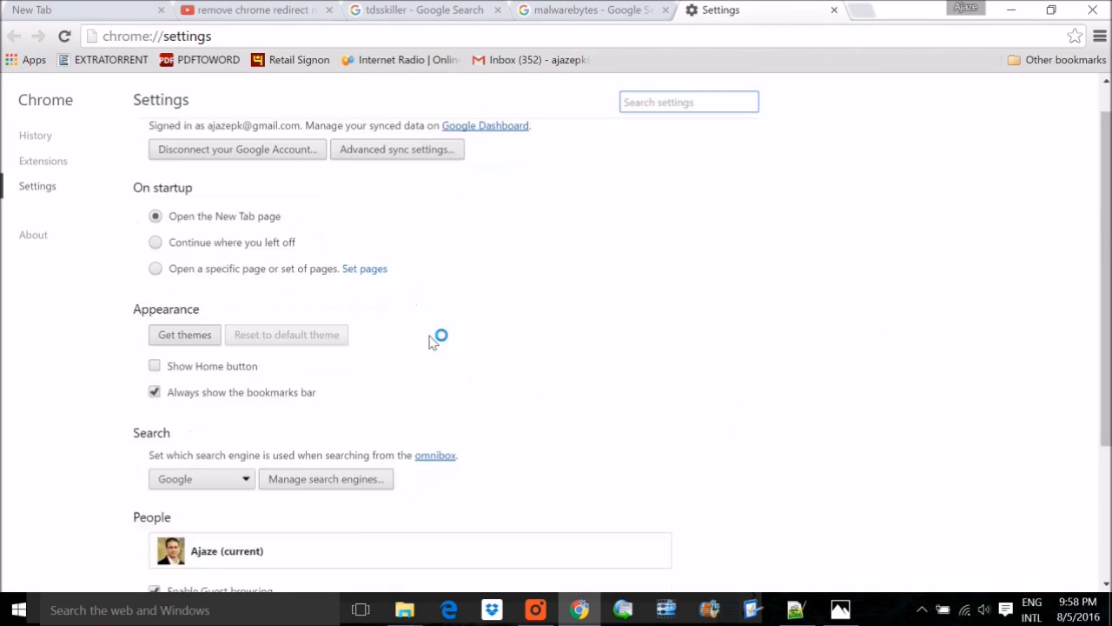
{"action": "scroll", "scroll_direction": "down", "scroll_amount": 3}
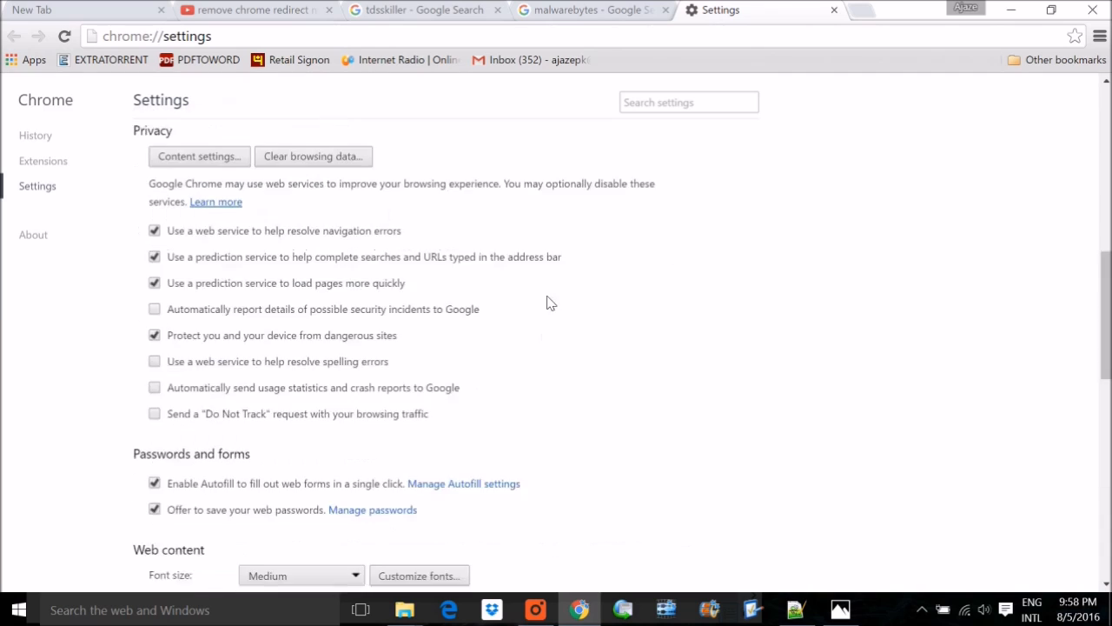
{"action": "scroll", "scroll_direction": "down", "scroll_amount": 3}
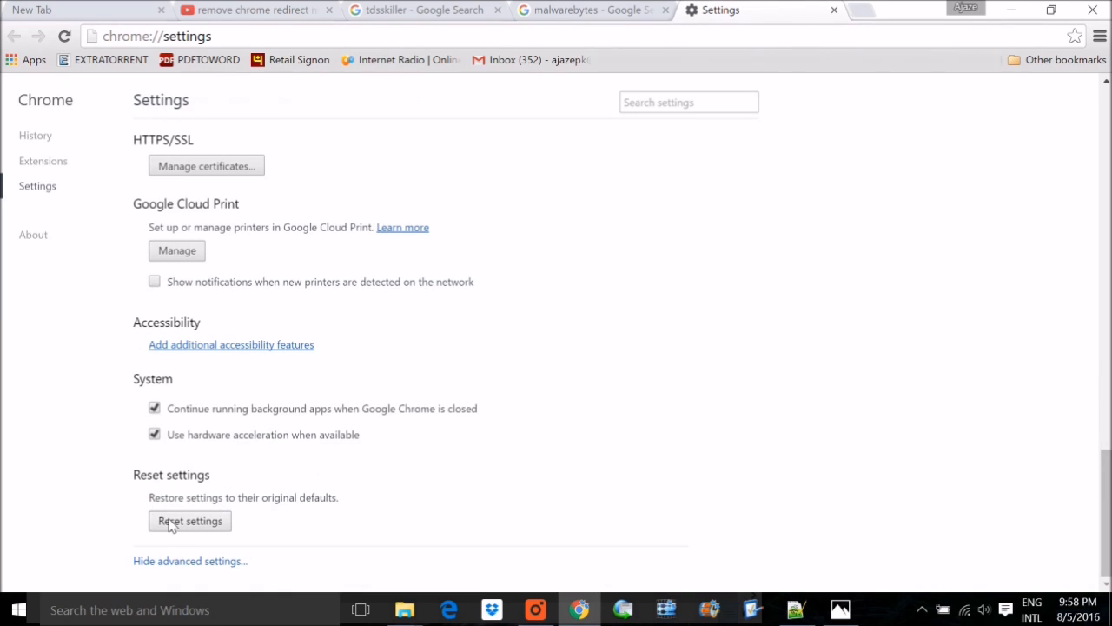
{"action": "mouse_move", "coordinate": [400, 354]}
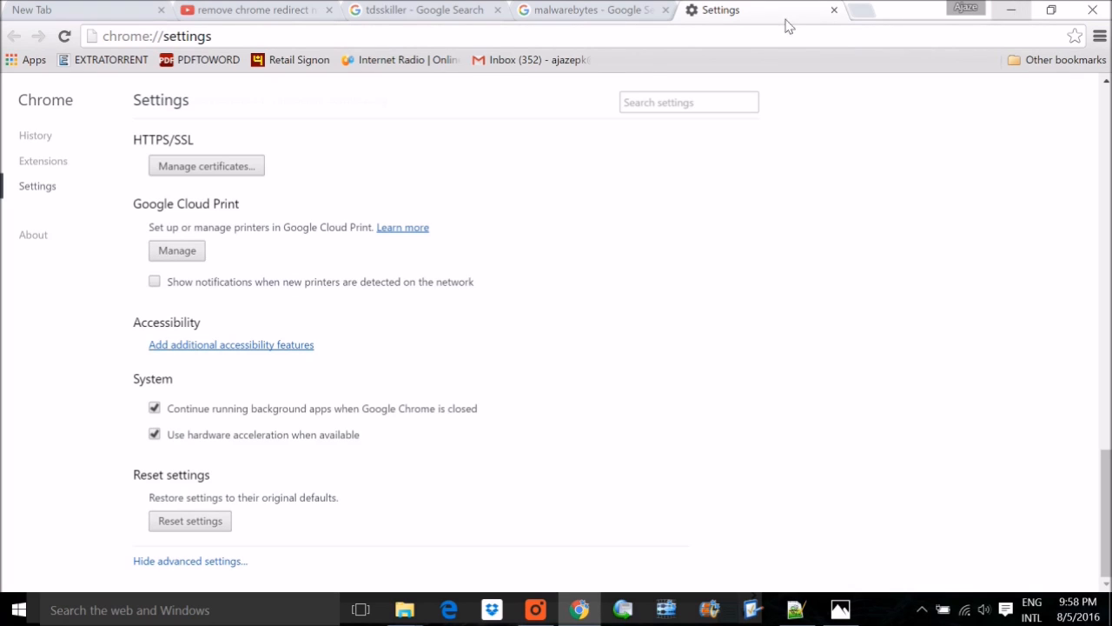
{"action": "mouse_move", "coordinate": [991, 26]}
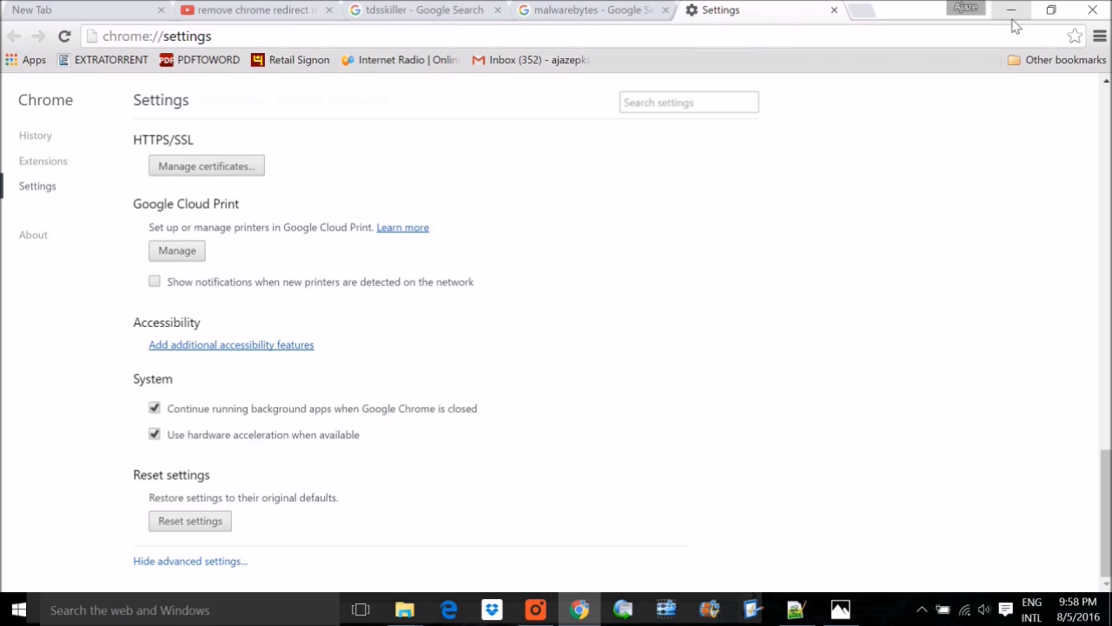
{"action": "mouse_move", "coordinate": [952, 338]}
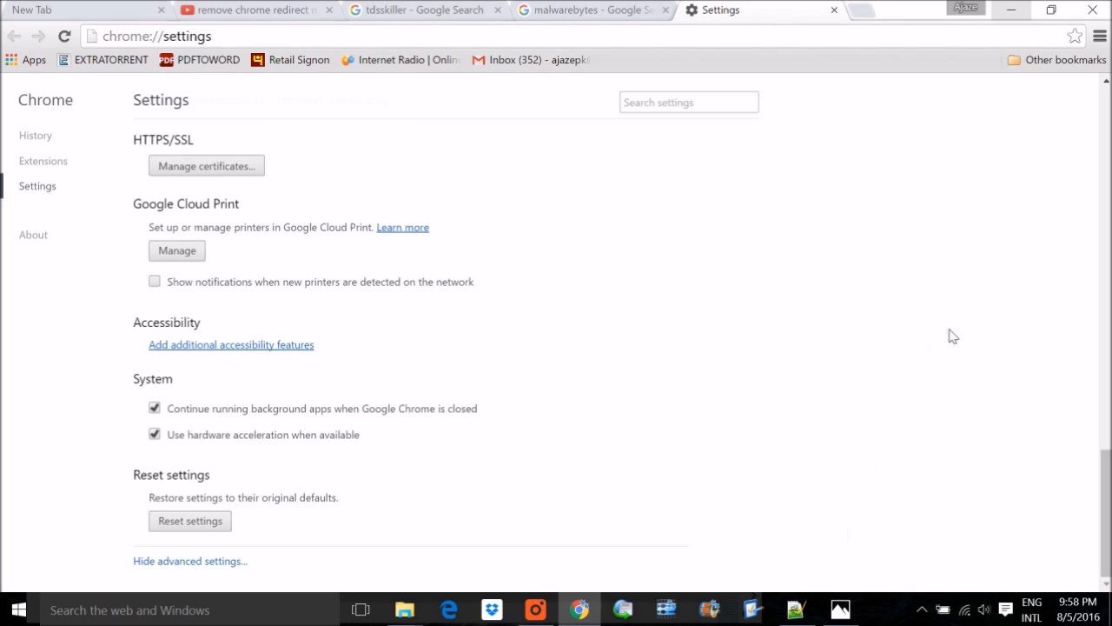
{"action": "mouse_move", "coordinate": [869, 219]}
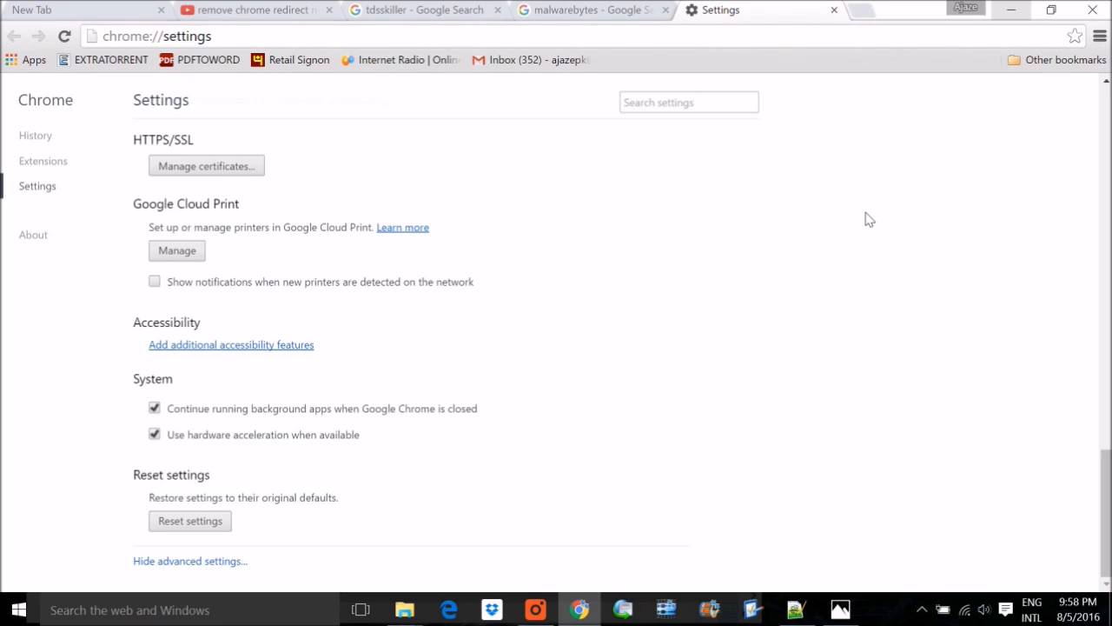